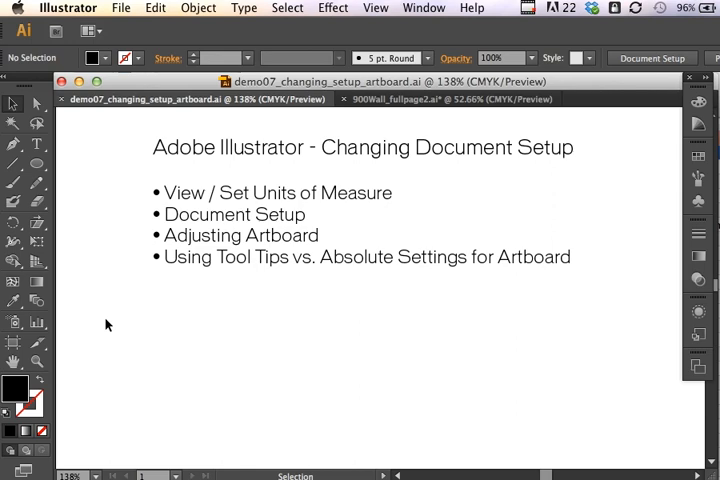
mouse_move(372, 99)
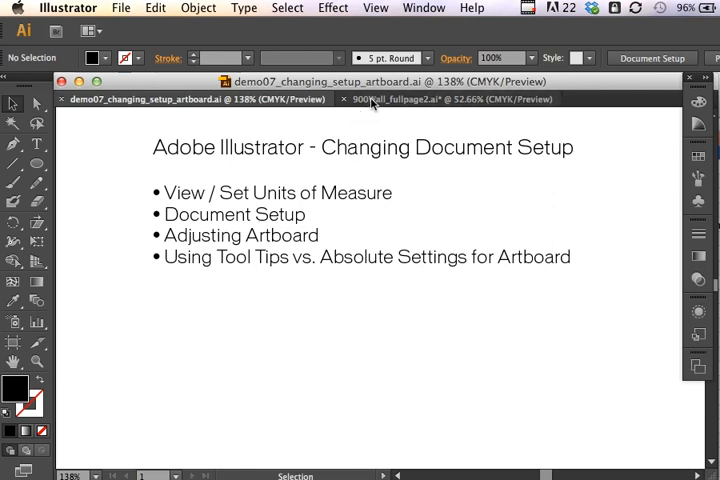
Bring the 900Wall_fullpage2.ai ad document to the front
click(450, 98)
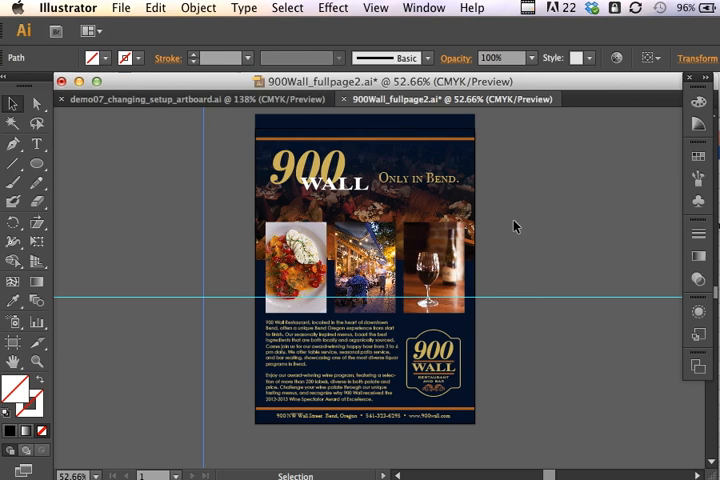
mouse_move(563, 188)
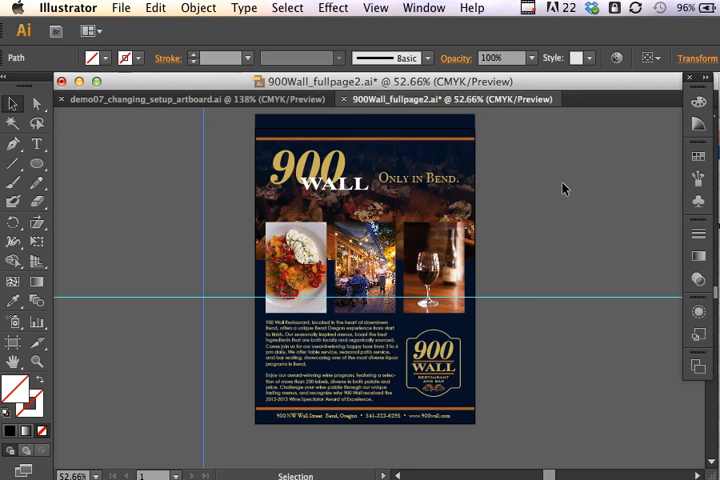
mouse_move(511, 203)
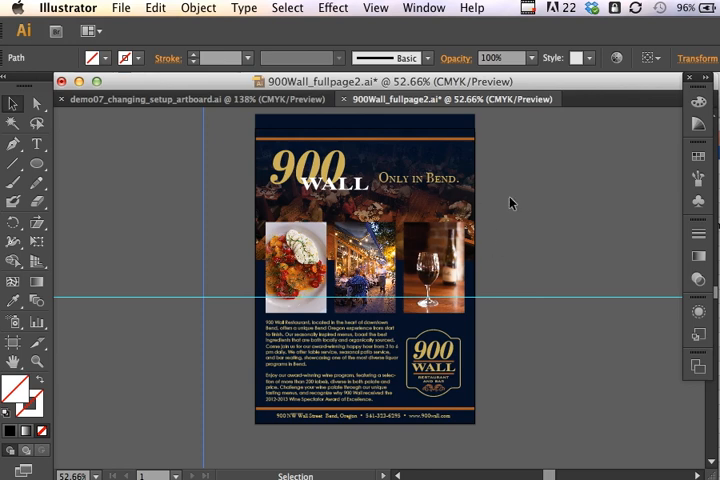
mouse_move(518, 191)
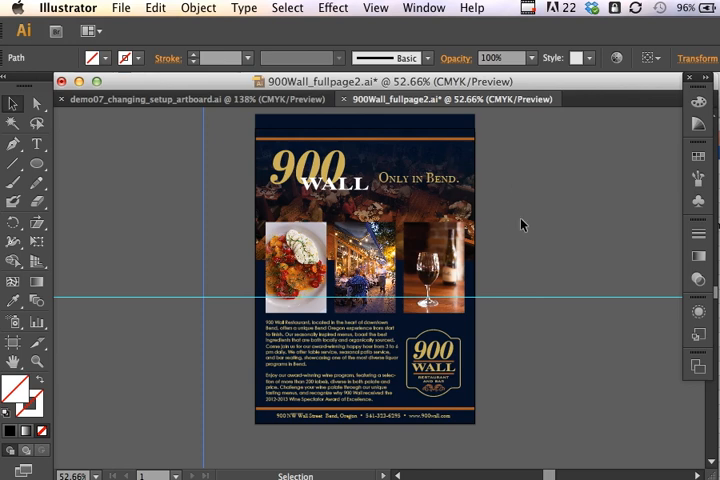
mouse_move(511, 258)
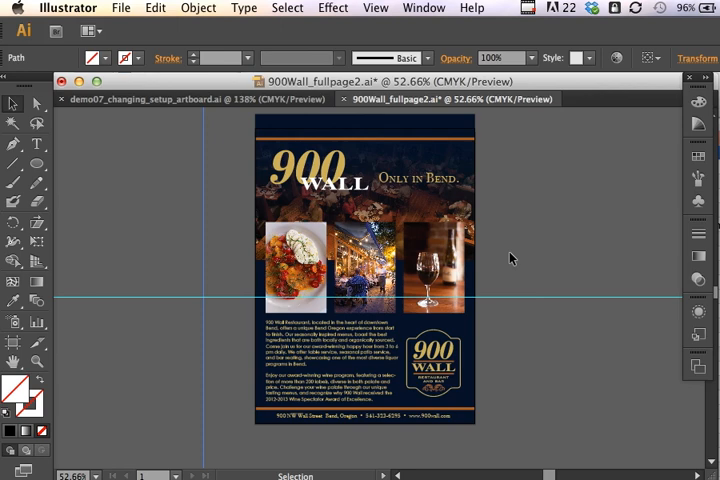
mouse_move(506, 270)
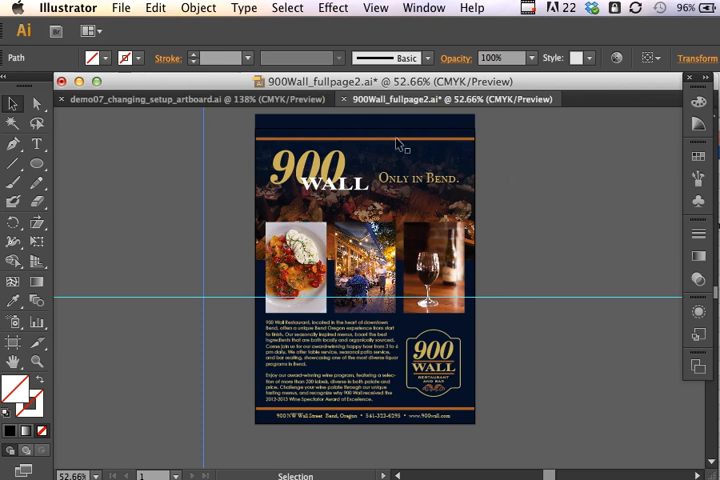
mouse_move(500, 183)
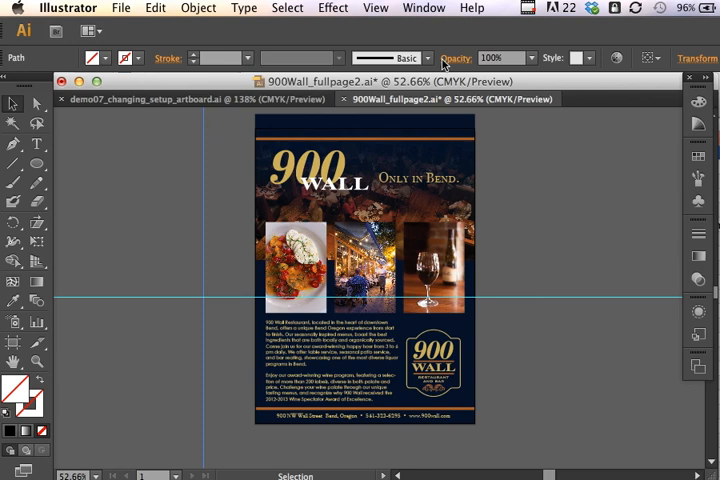
Show rulers around the 900 Wall ad and set the ruler units to inches
click(378, 8)
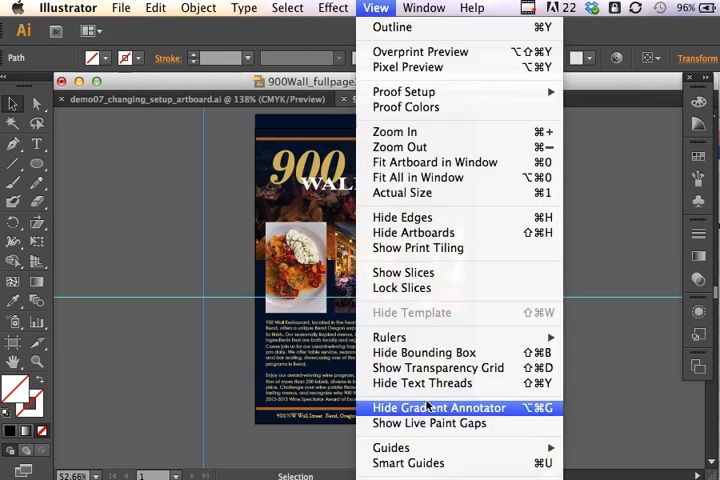
mouse_move(389, 337)
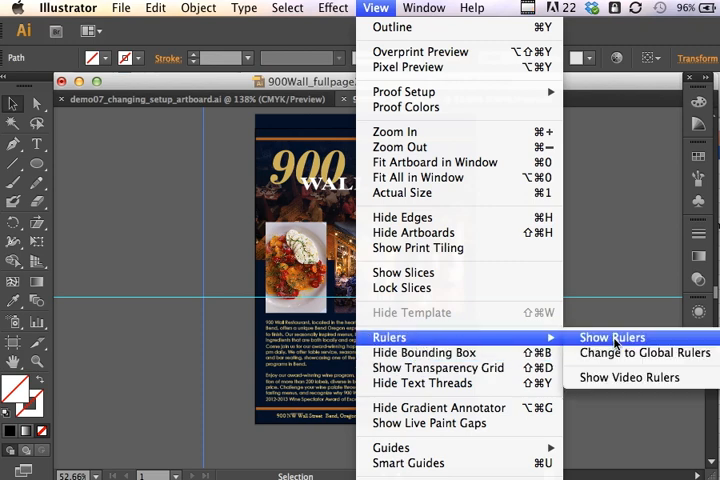
click(610, 337)
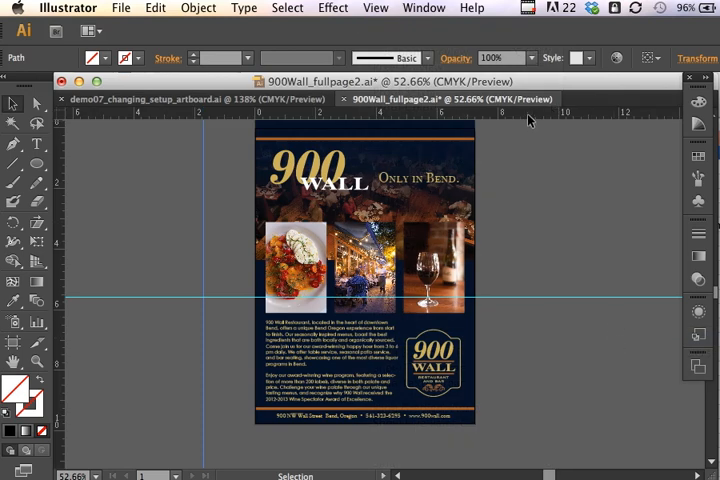
right_click(510, 118)
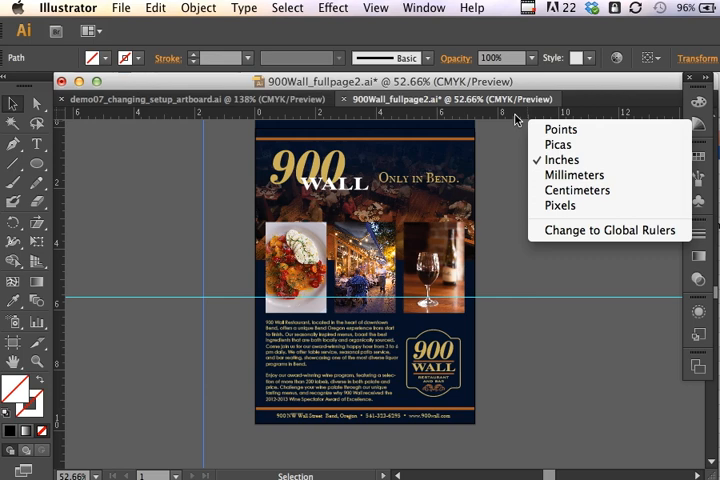
mouse_move(563, 160)
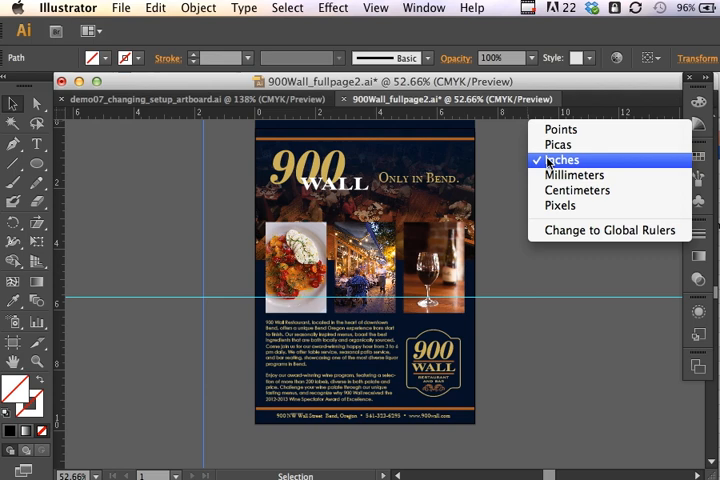
click(569, 159)
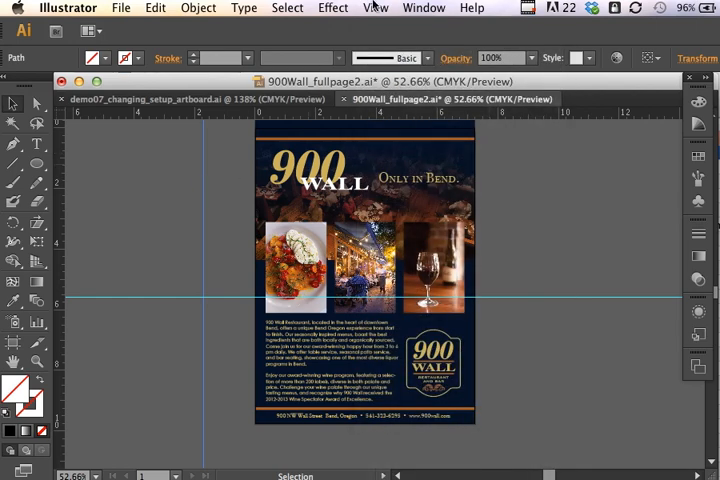
click(378, 8)
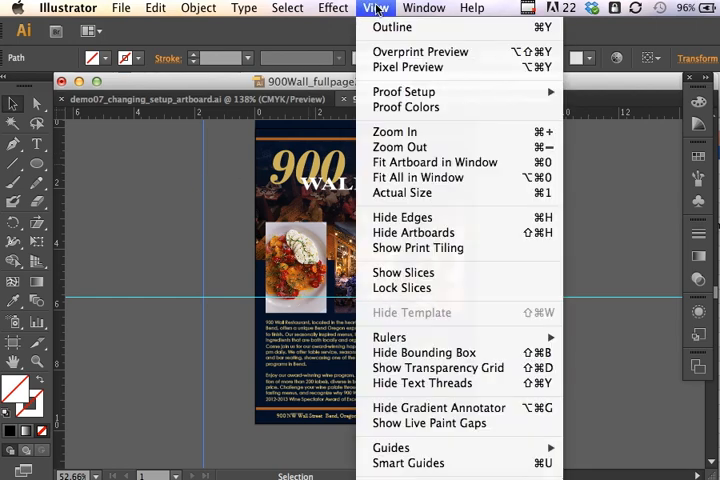
mouse_move(393, 447)
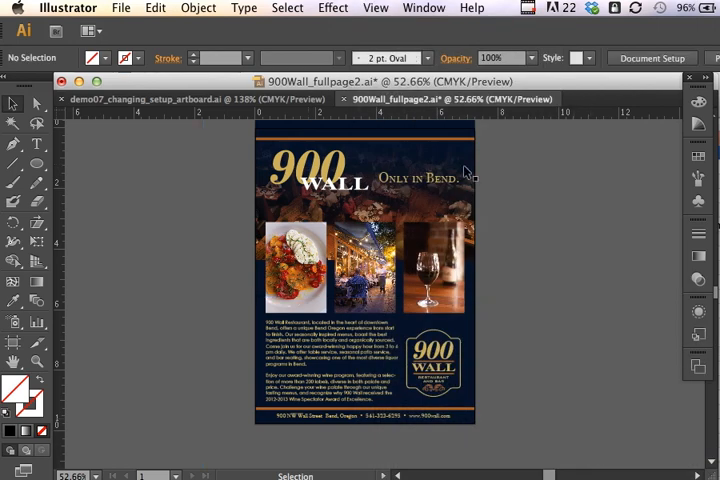
click(390, 7)
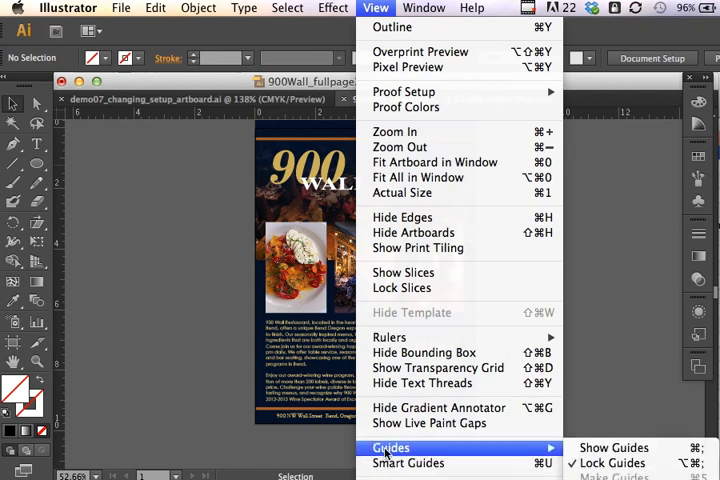
mouse_move(610, 447)
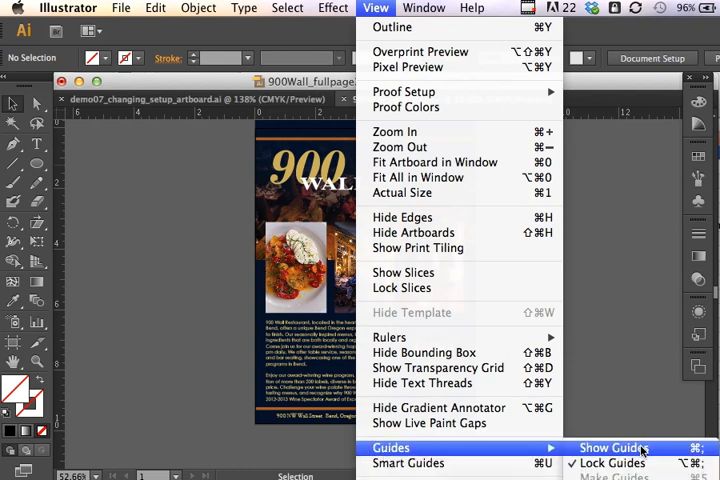
click(614, 443)
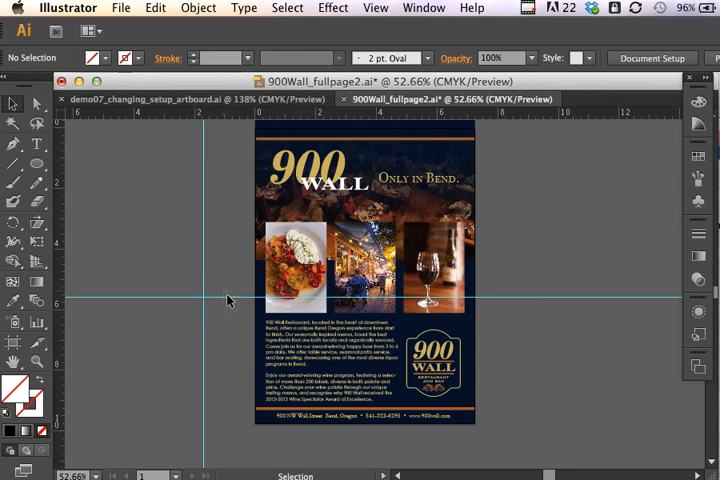
mouse_move(352, 9)
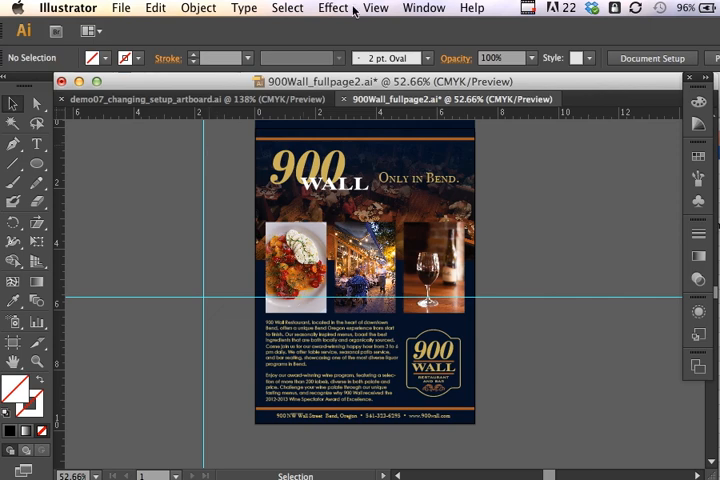
Zoom in to about 67% on the upper part of the 900 Wall ad
click(389, 7)
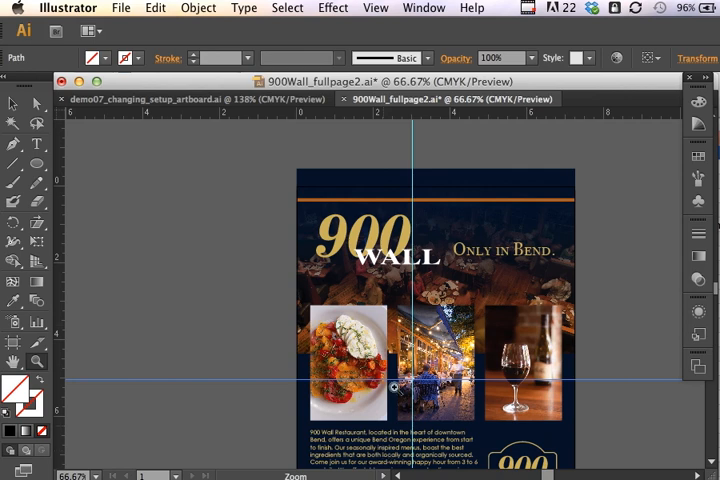
mouse_move(465, 135)
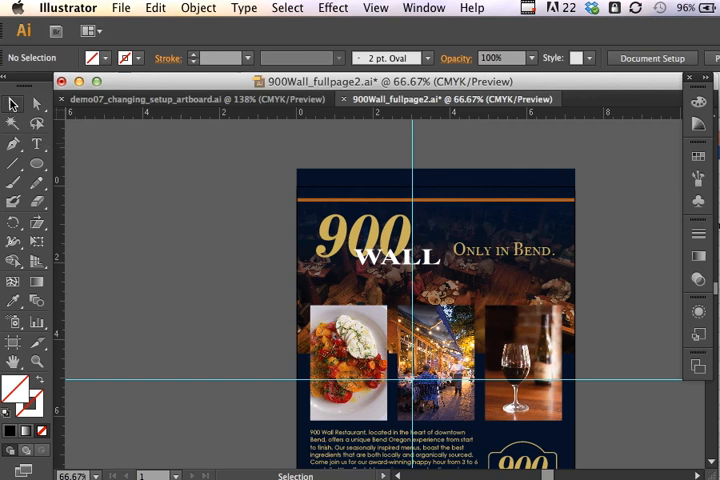
mouse_move(197, 174)
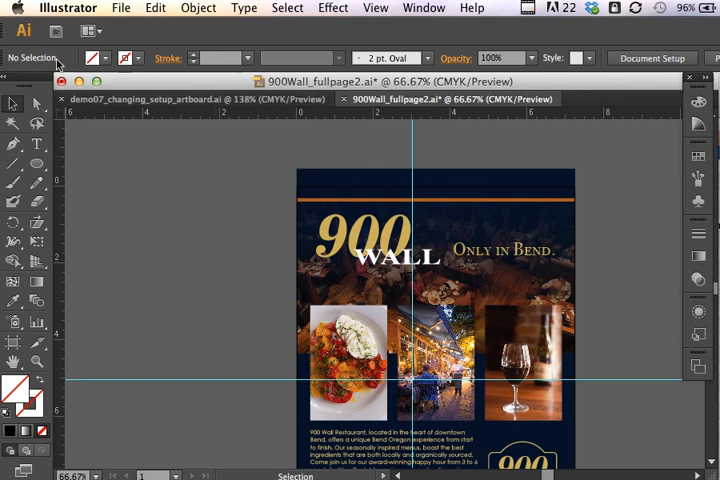
mouse_move(408, 57)
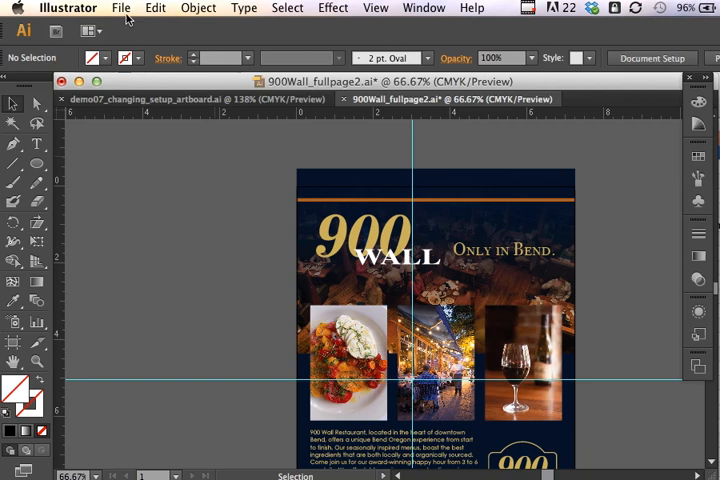
Open Document Setup from the File menu, with units in inches
click(126, 8)
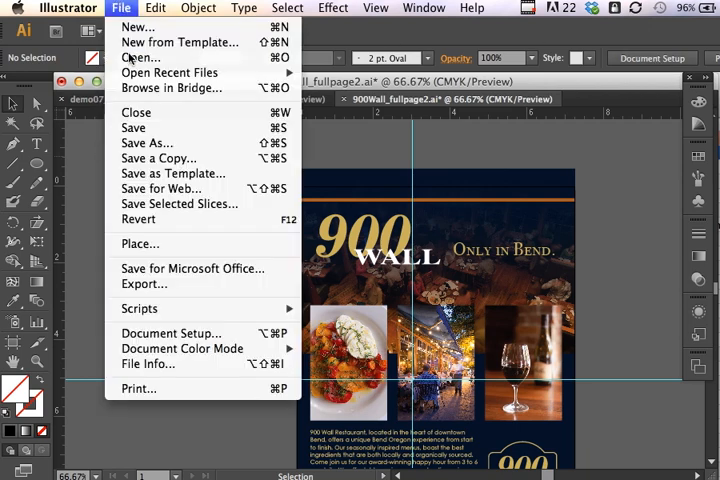
mouse_move(171, 333)
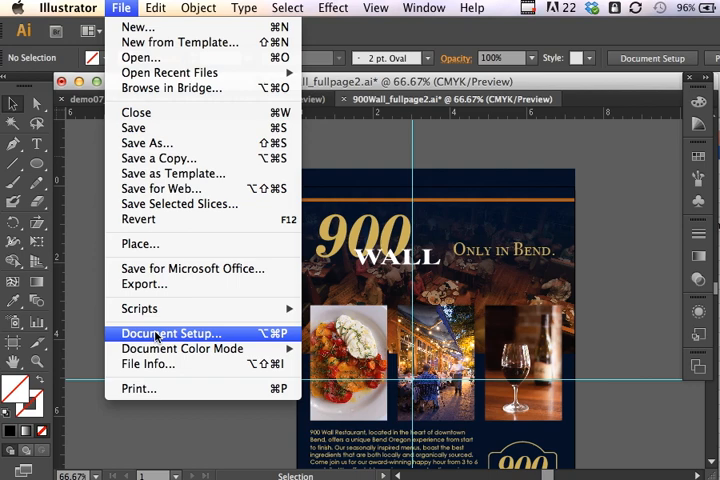
click(169, 333)
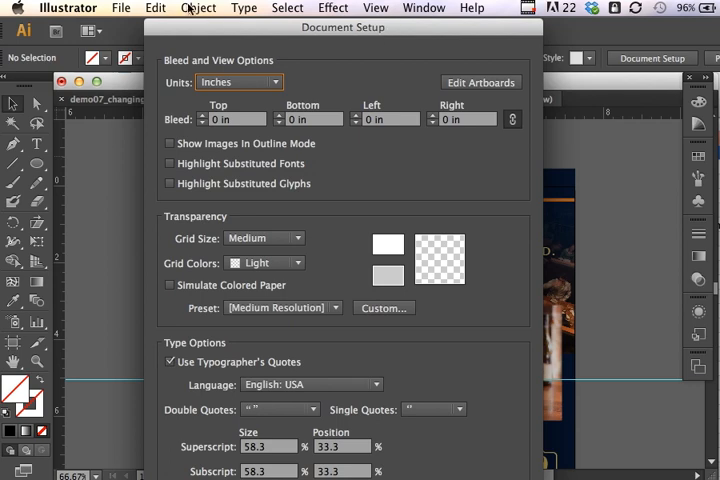
mouse_move(610, 52)
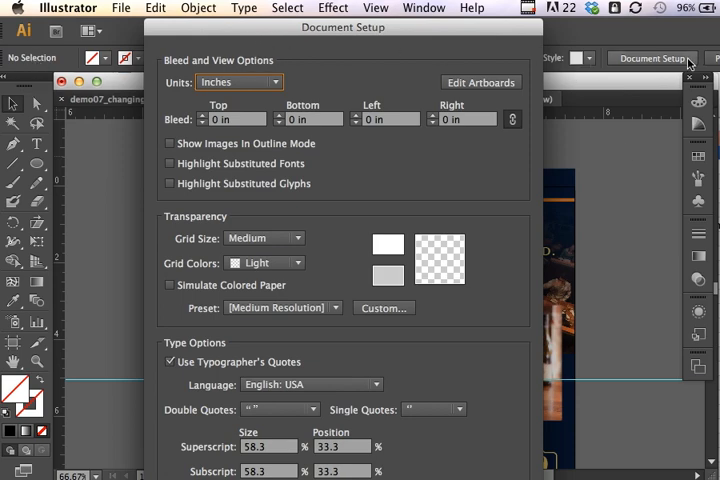
mouse_move(620, 196)
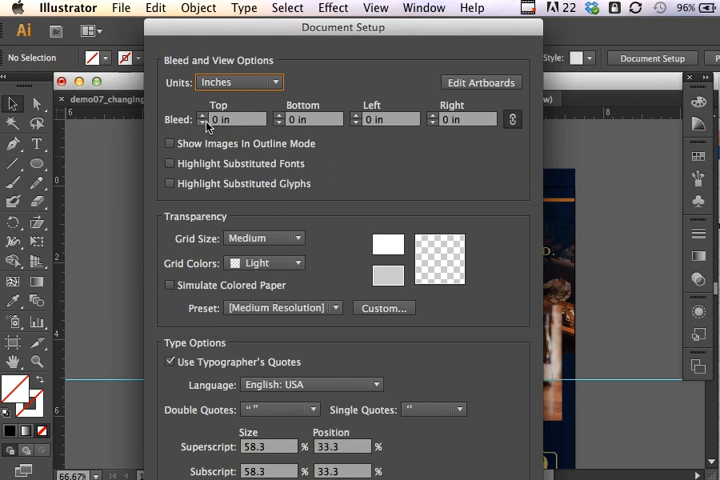
mouse_move(440, 163)
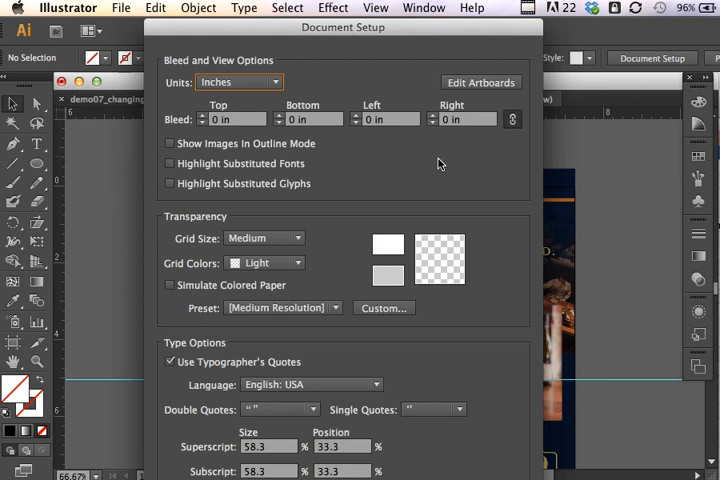
mouse_move(401, 168)
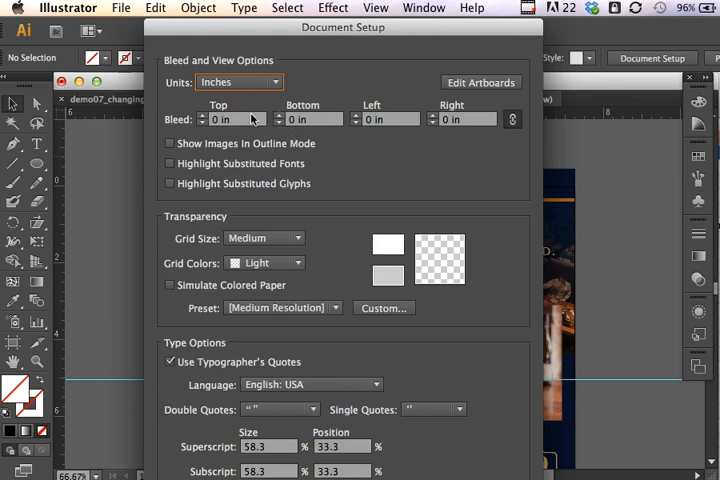
mouse_move(487, 120)
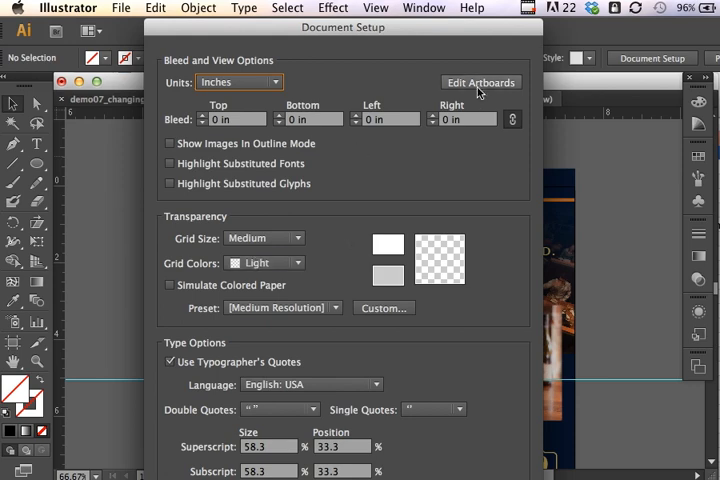
mouse_move(478, 88)
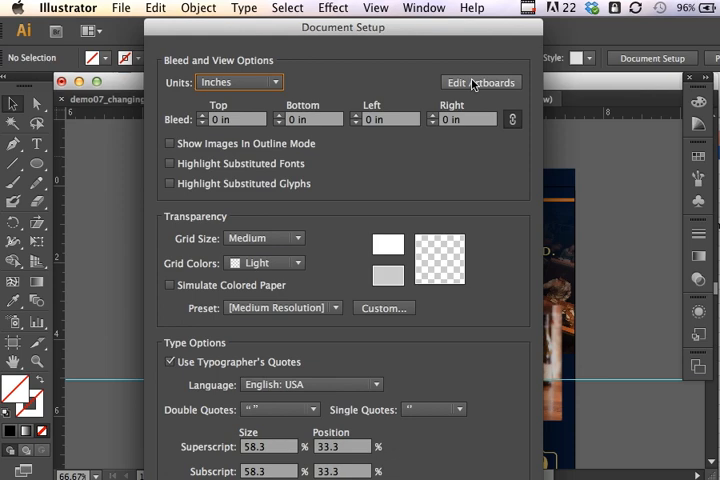
mouse_move(474, 100)
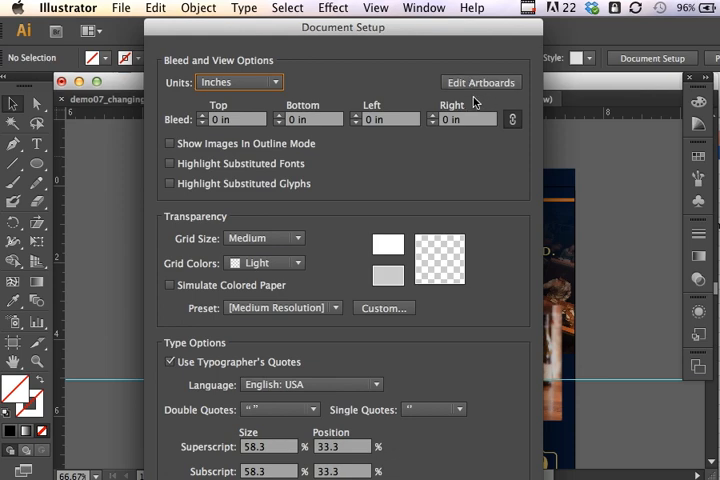
mouse_move(471, 90)
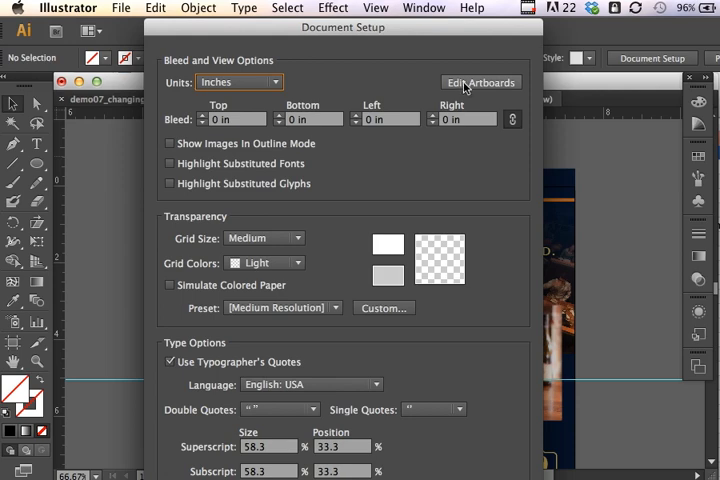
mouse_move(459, 90)
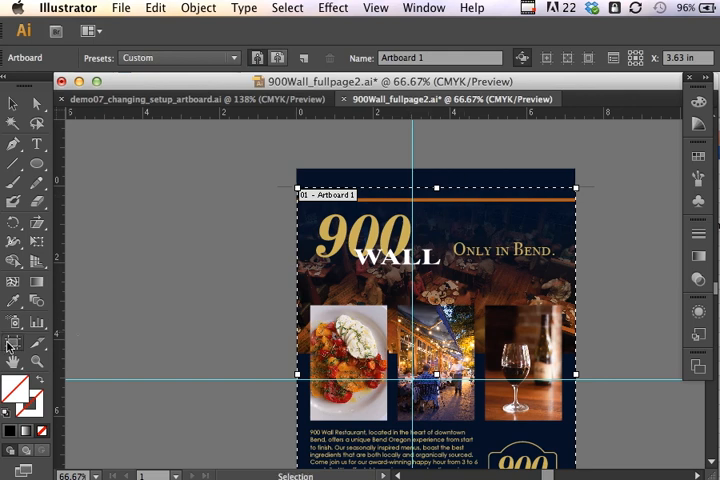
mouse_move(14, 342)
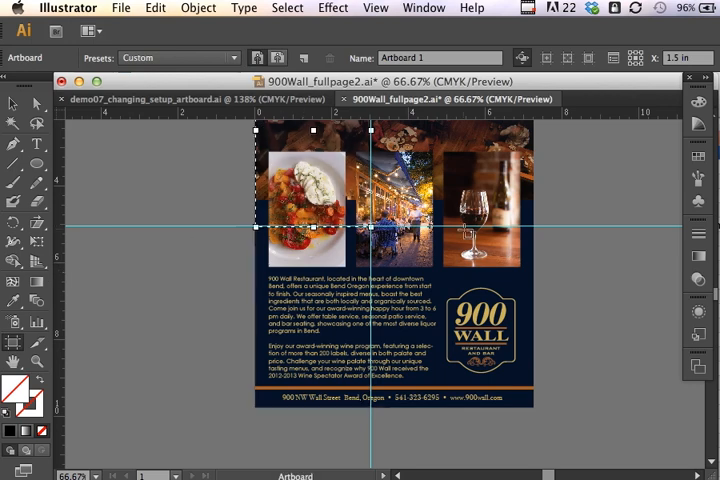
mouse_move(645, 148)
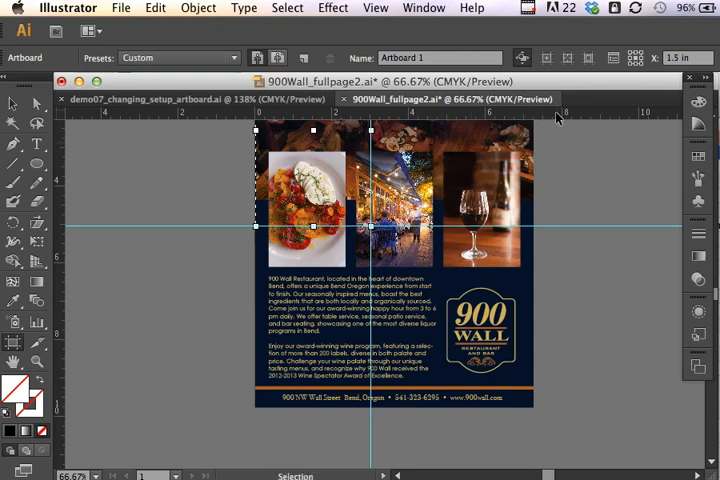
mouse_move(548, 121)
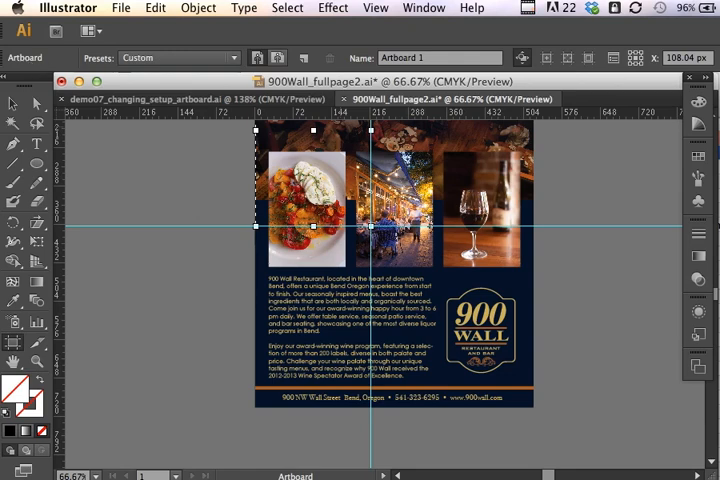
mouse_move(590, 175)
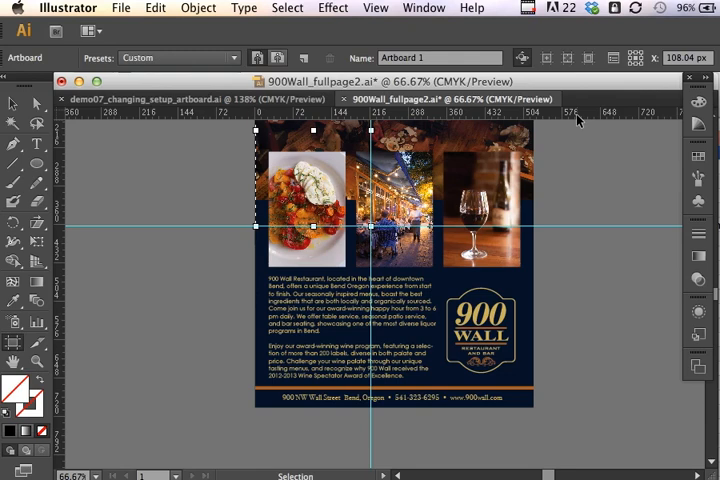
mouse_move(577, 126)
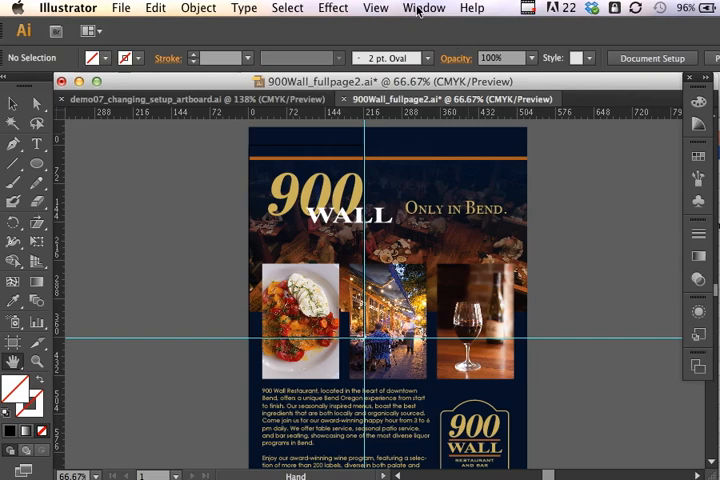
Open the Layers panel and toggle Layer 1's visibility to hide the ad artwork
click(423, 8)
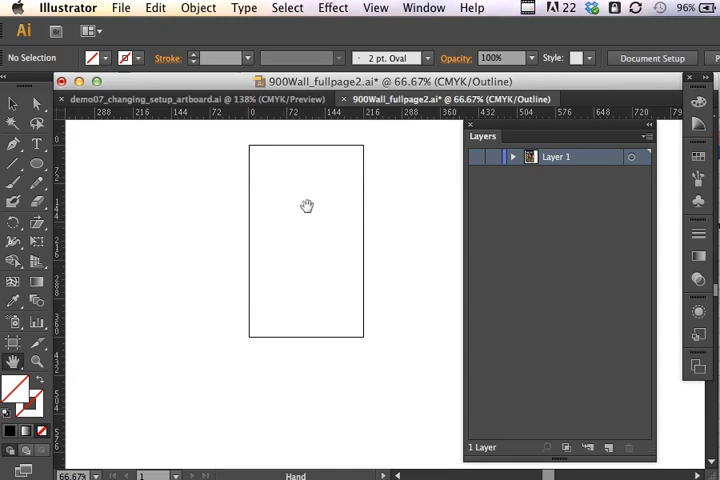
mouse_move(438, 167)
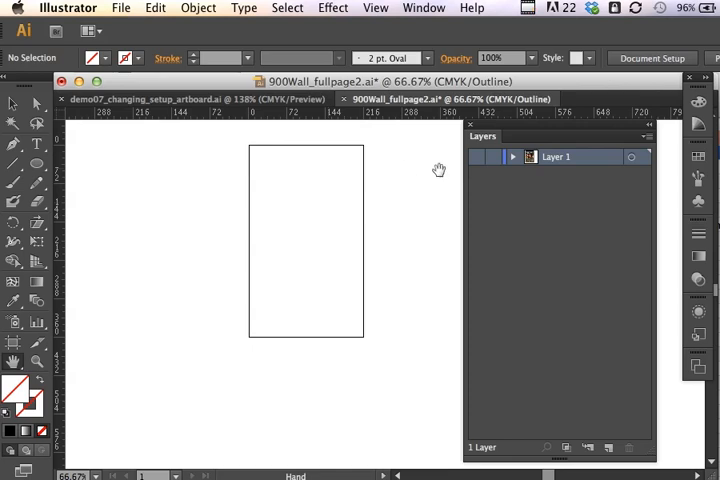
click(479, 157)
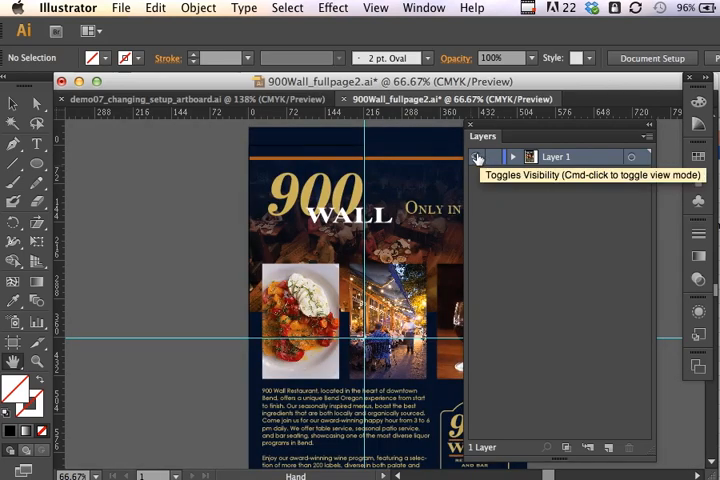
click(477, 157)
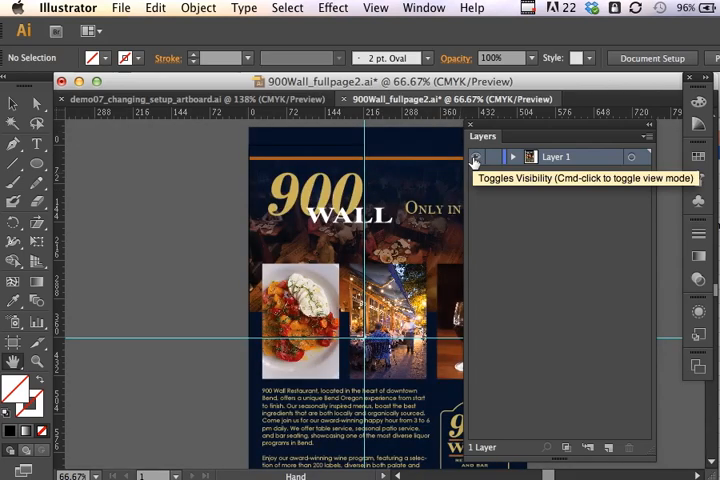
click(475, 157)
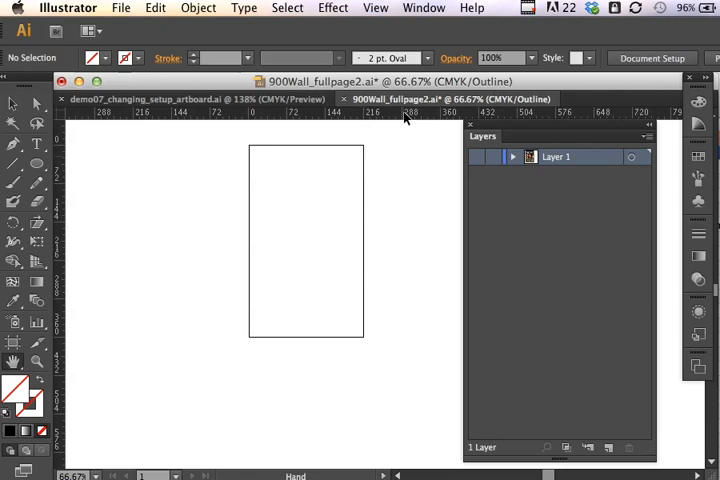
mouse_move(386, 120)
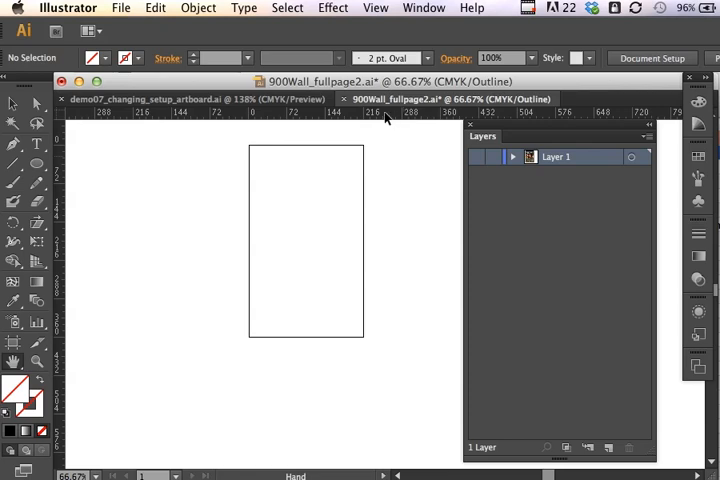
Set the rulers to inches, then look through the Window and View menus
right_click(385, 117)
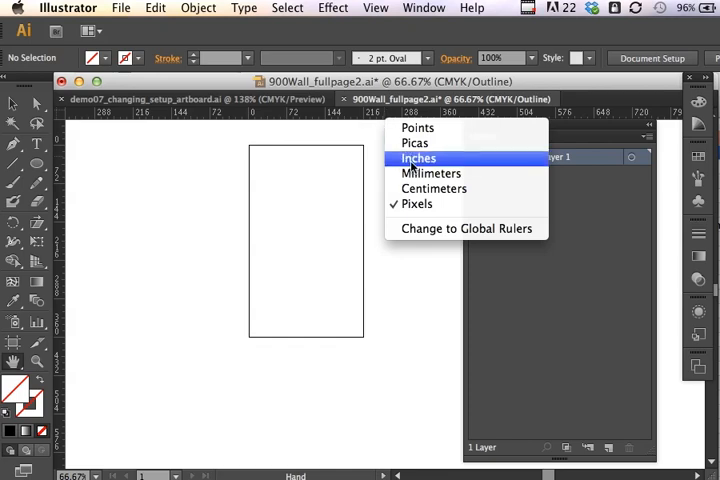
click(418, 158)
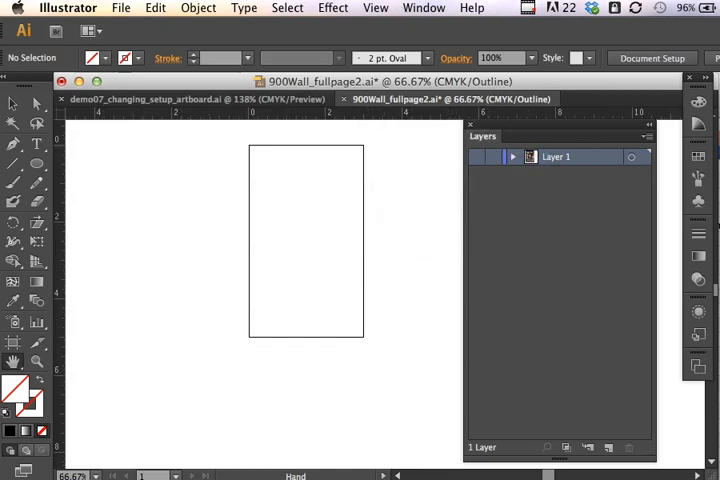
click(420, 7)
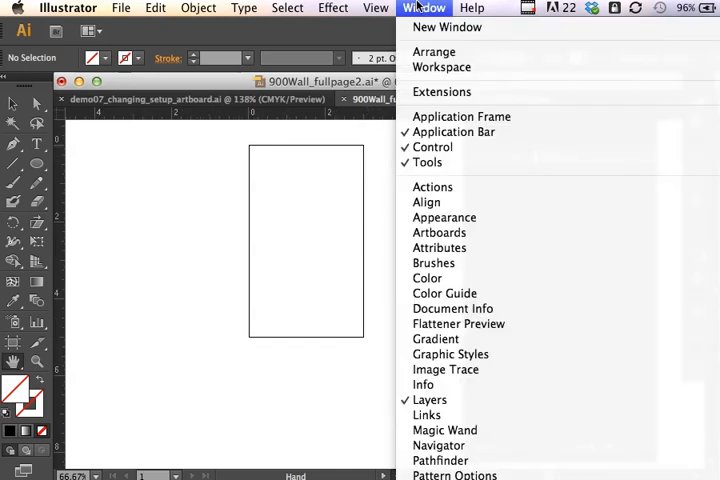
click(376, 8)
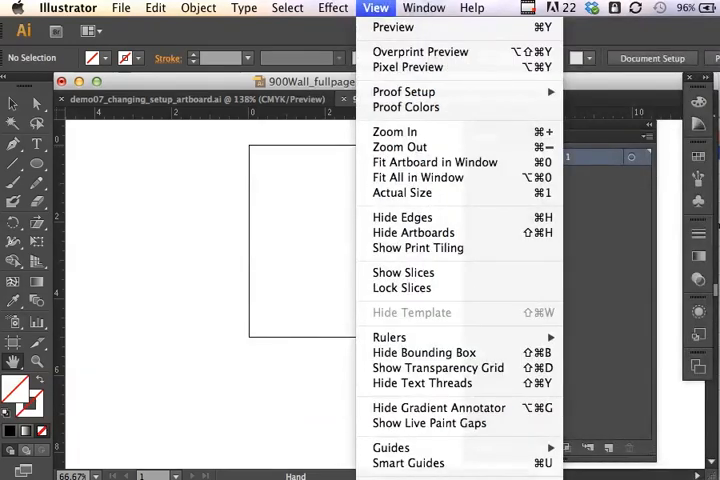
mouse_move(389, 337)
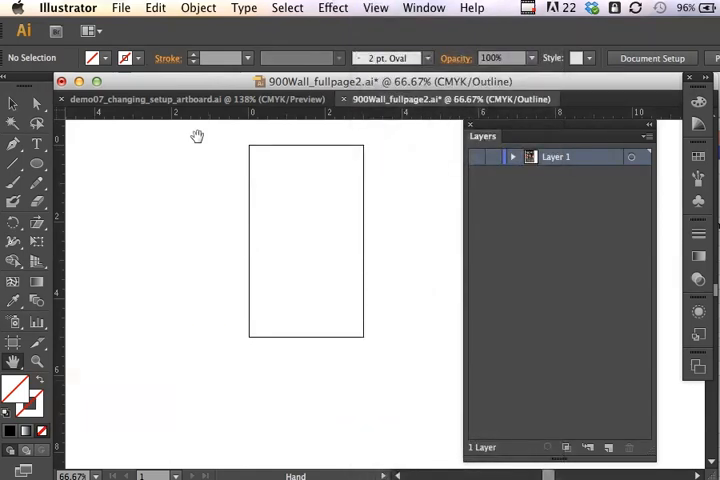
mouse_move(191, 204)
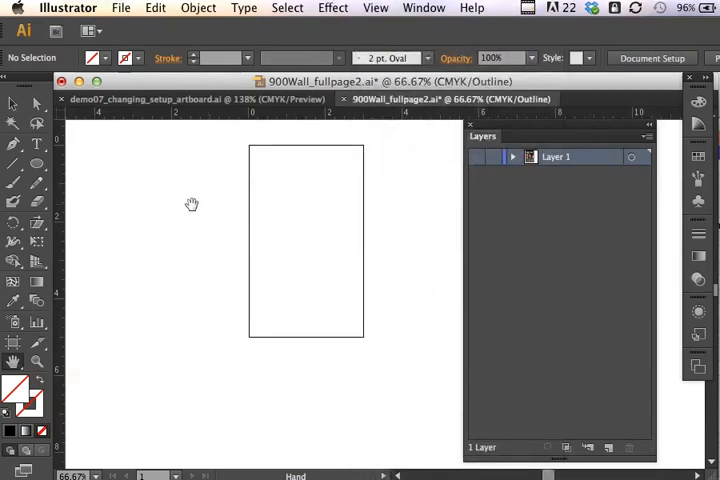